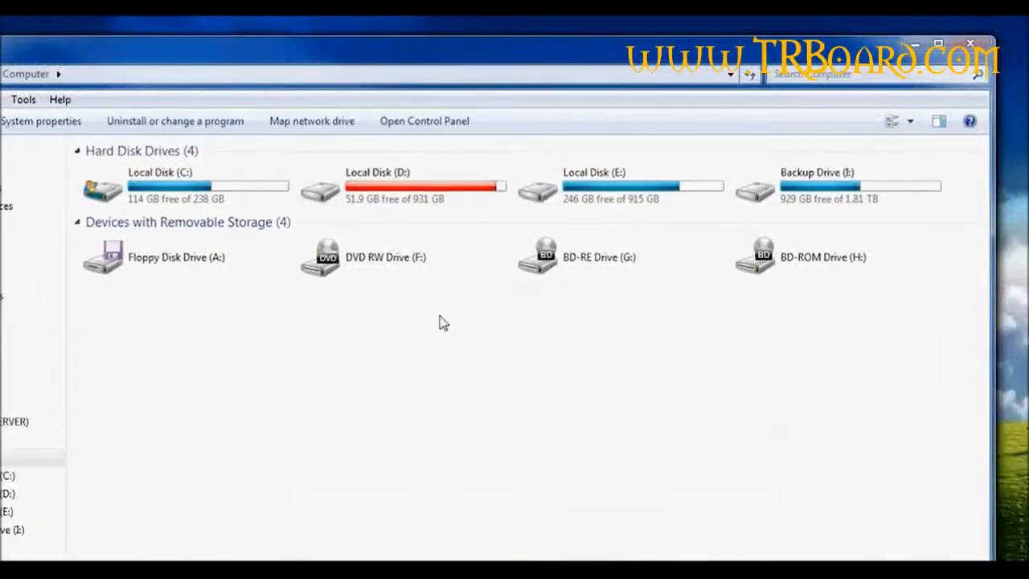
mouse_move(382, 332)
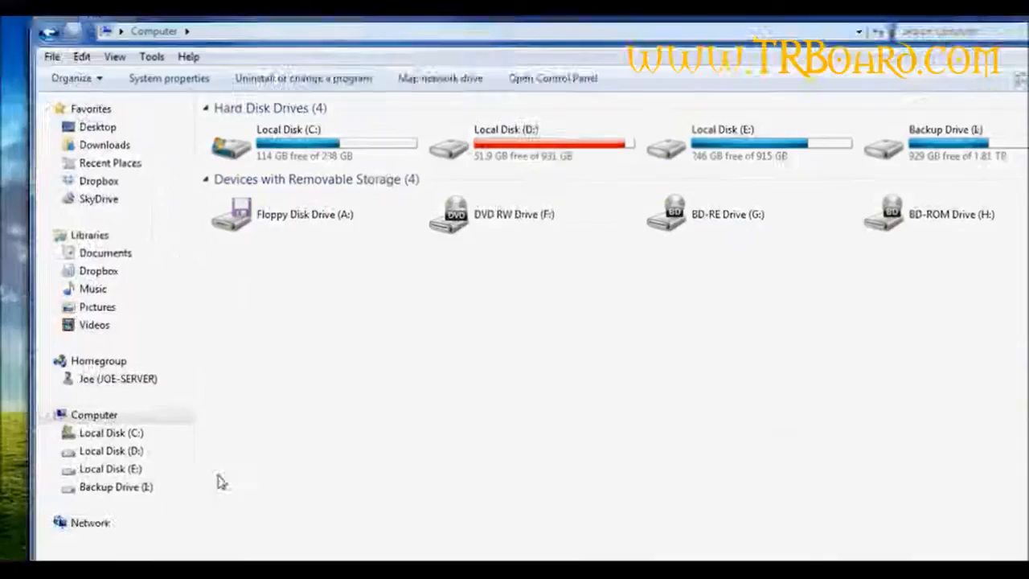
Search the Start Menu for cmd and bring up cmd.exe's context actions.
left_click(18, 419)
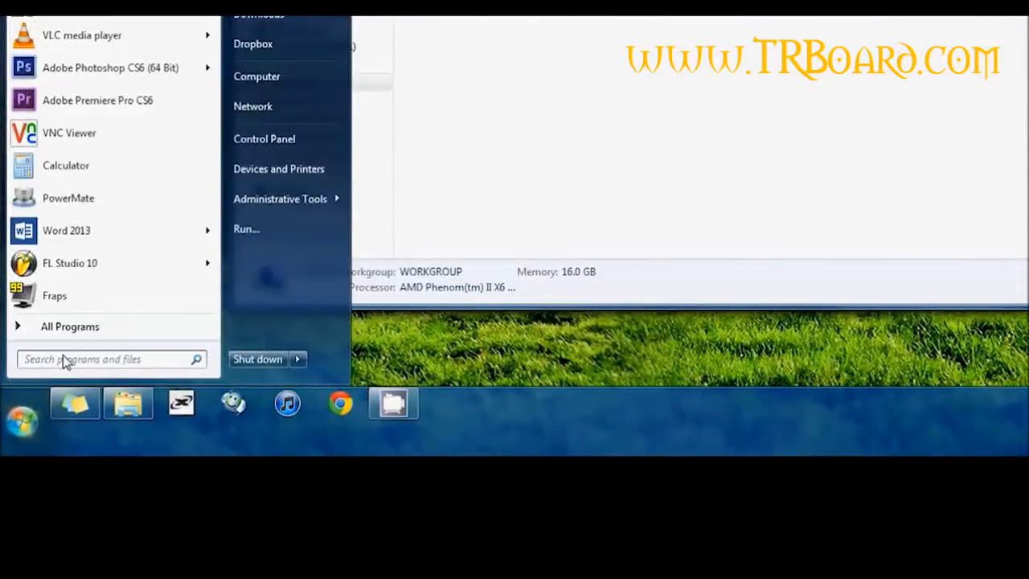
type("cmd")
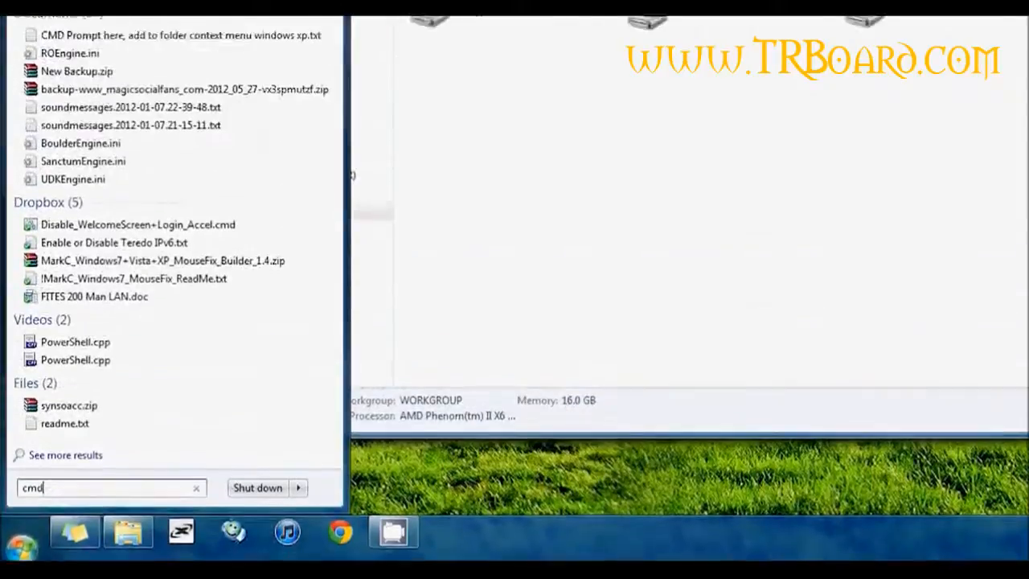
right_click(58, 161)
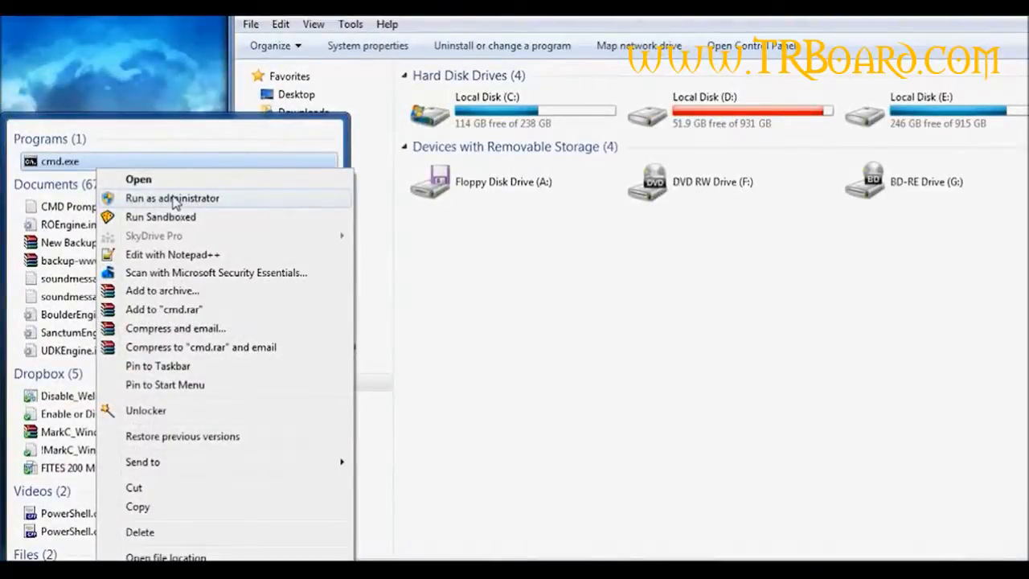
Run sfc /scannow in an administrator Command Prompt to list HDD, CPU, RAM and GPU.
left_click(172, 198)
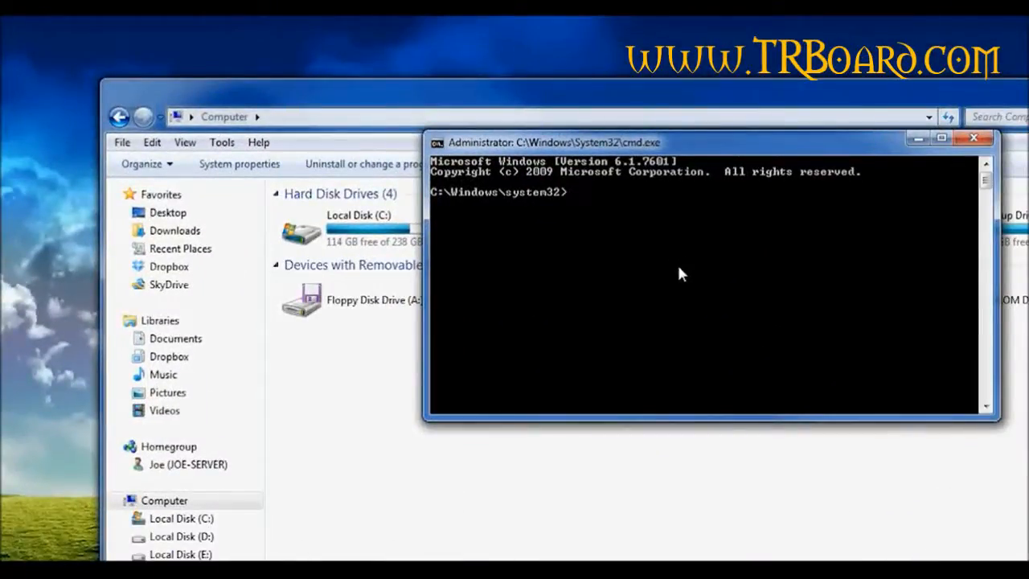
type("sfc /scannow")
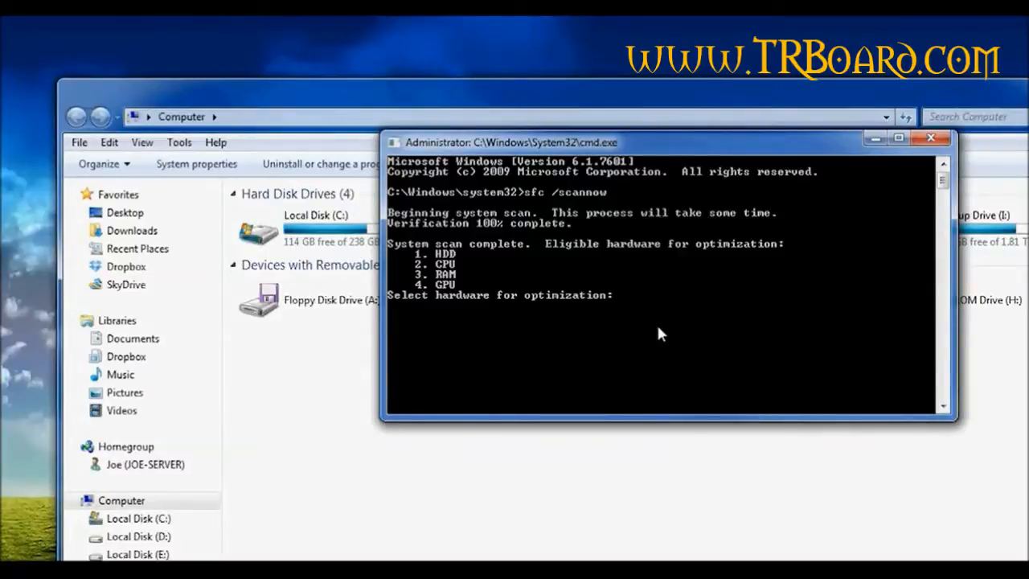
mouse_move(639, 276)
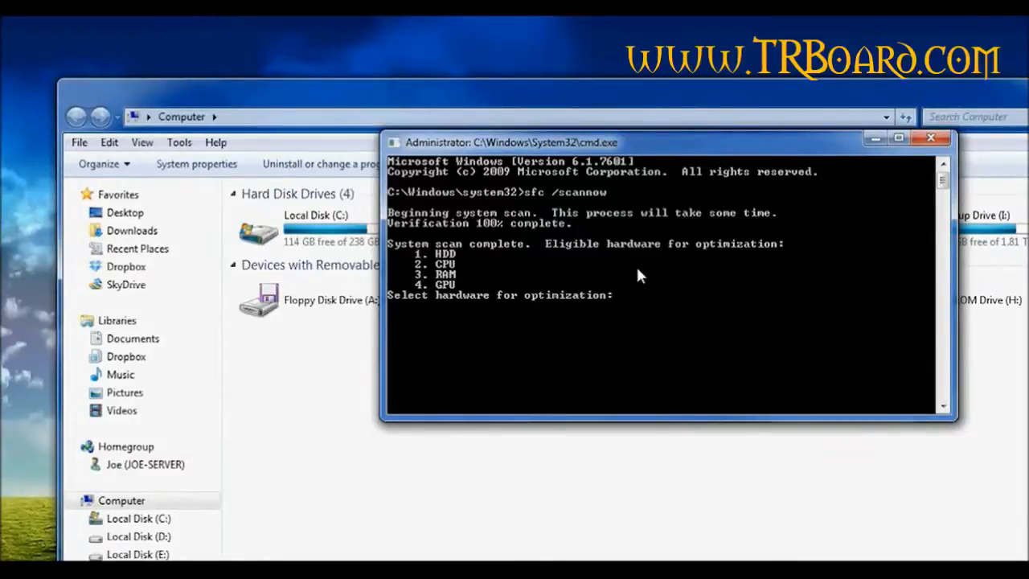
Choose HDD optimization (1) then drive D: (2), reaching the add-space prompt.
type("1")
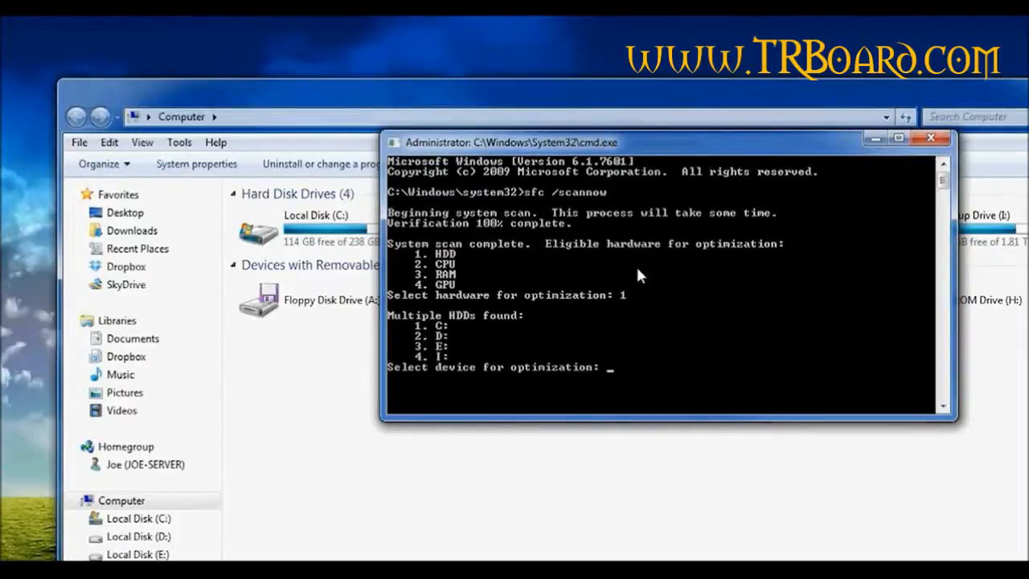
type("2")
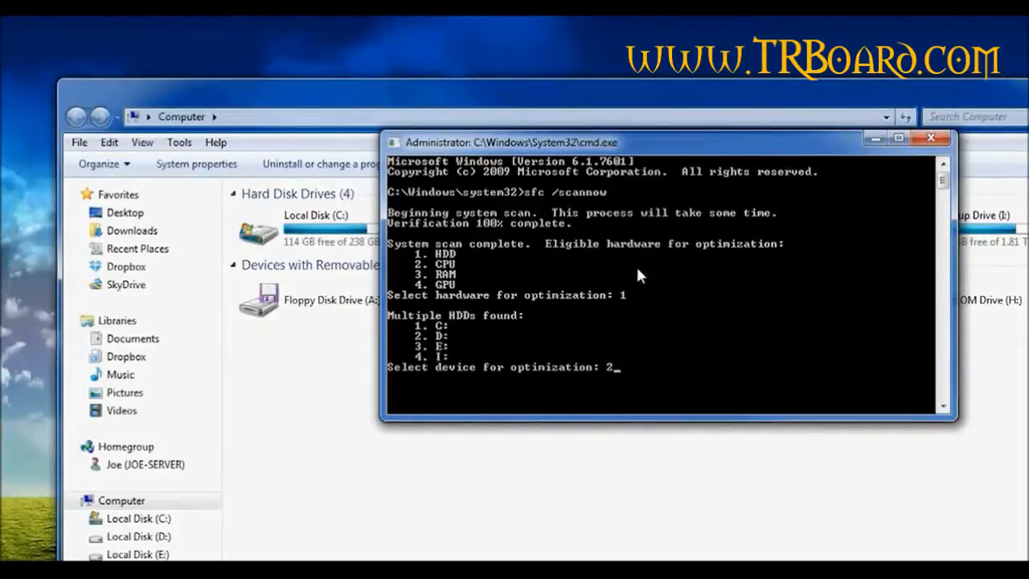
key("enter")
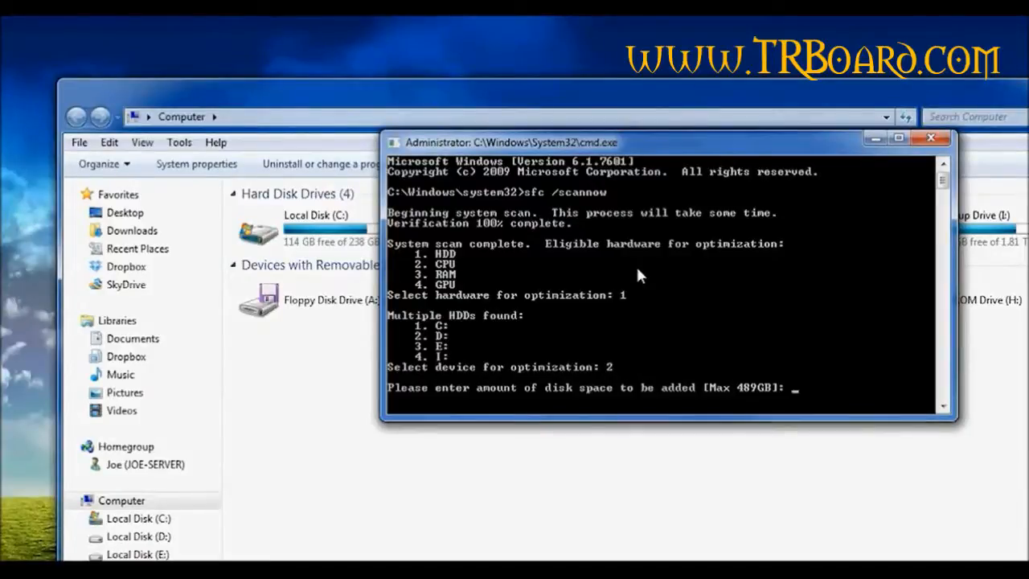
mouse_move(732, 348)
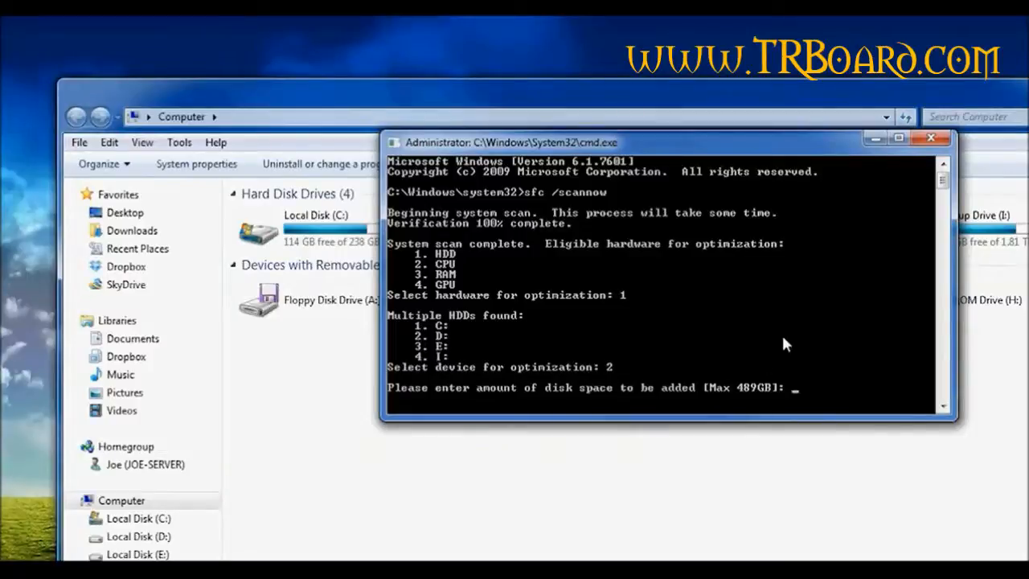
mouse_move(764, 358)
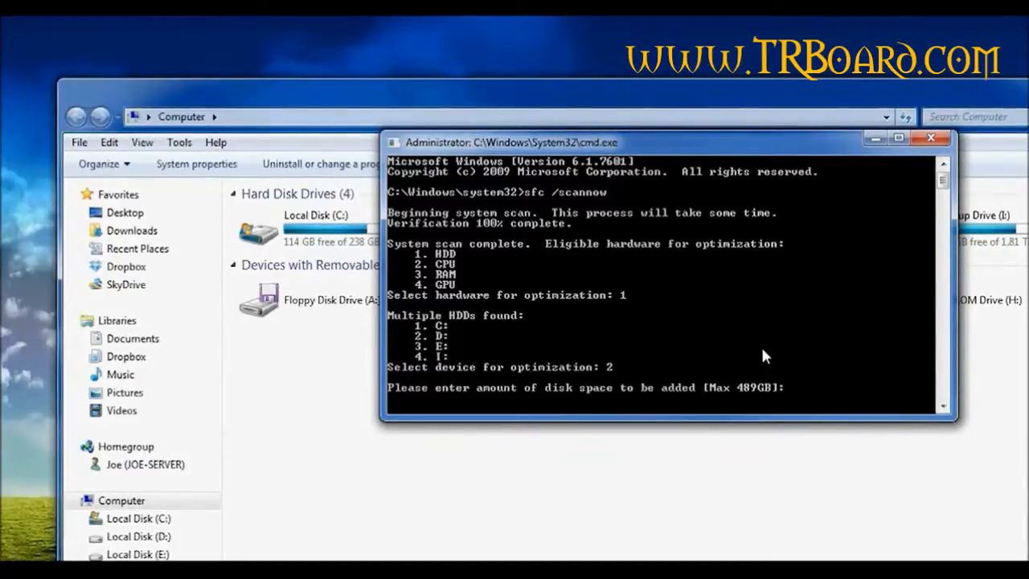
Request 489 GB of extra space for drive D:, enlarging it to 1420 GB.
type("4")
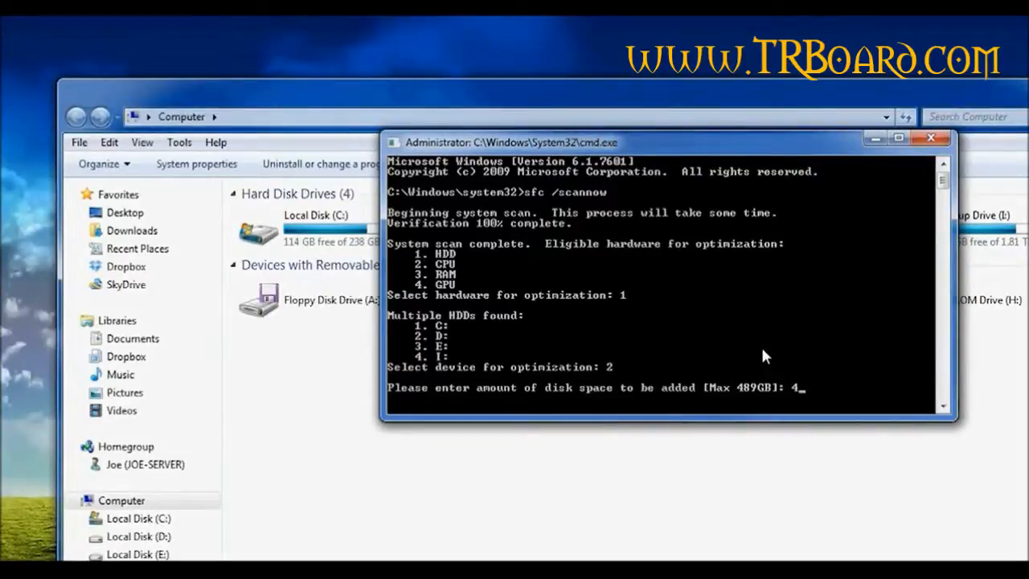
type("89")
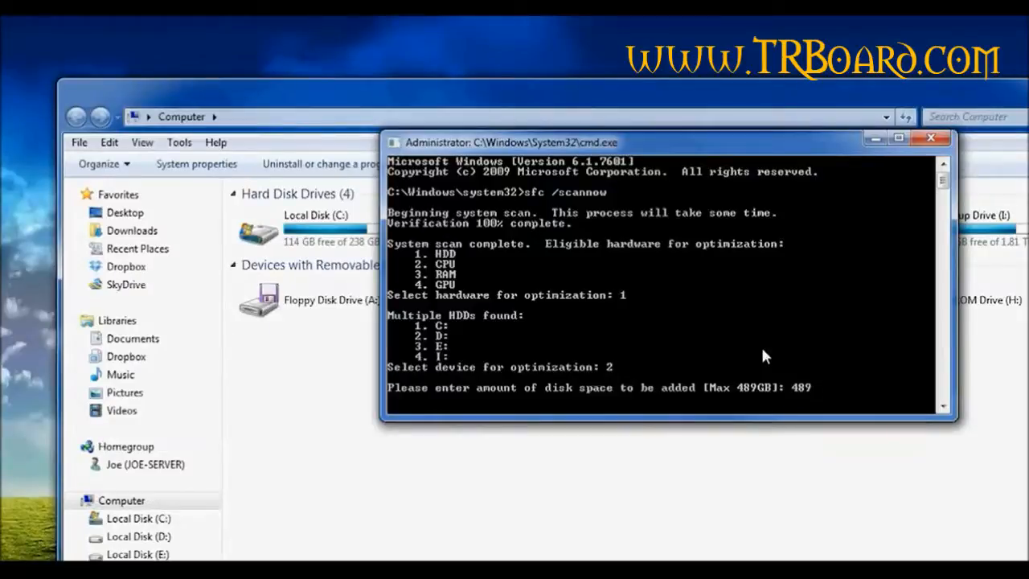
key("enter")
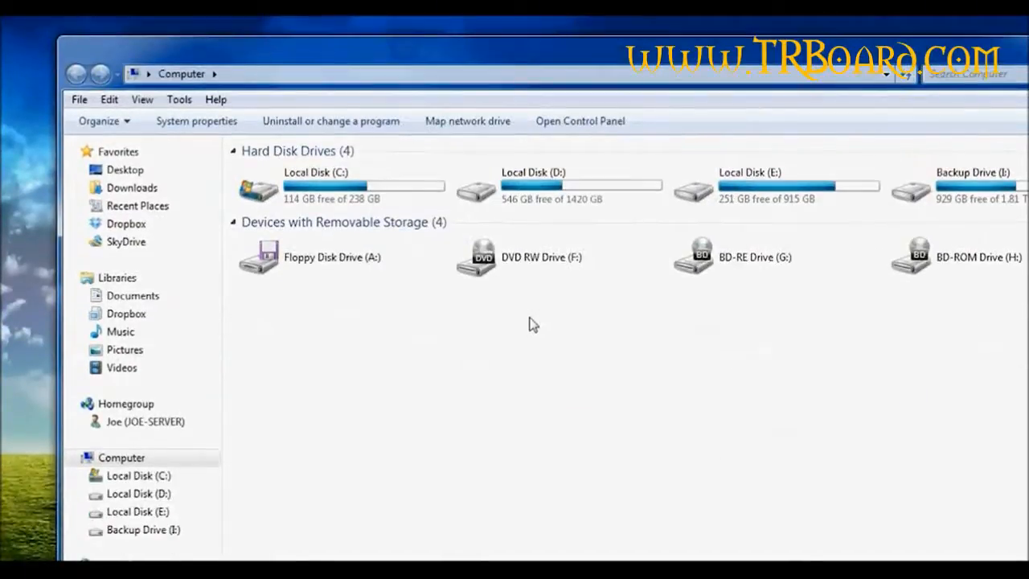
mouse_move(547, 360)
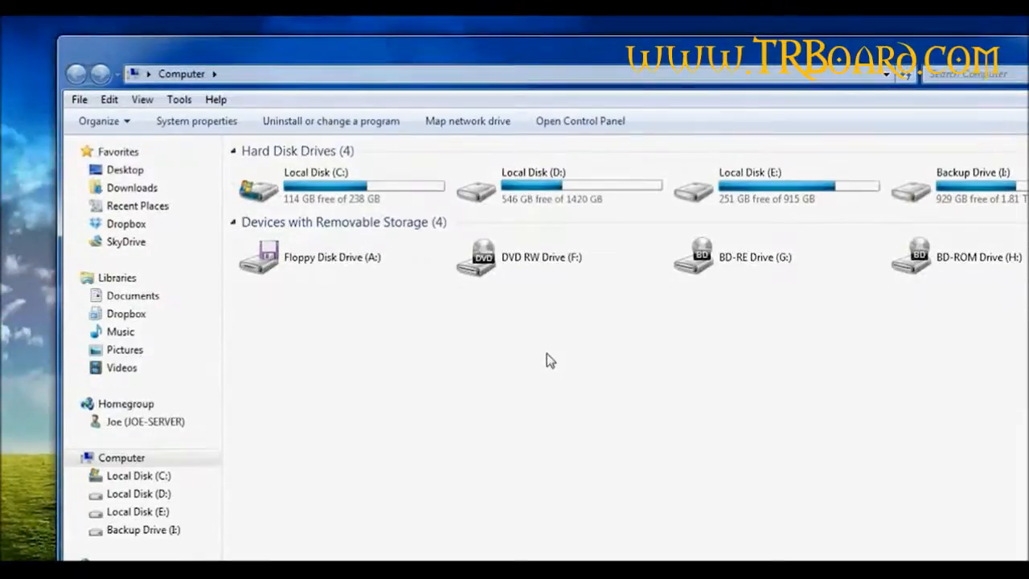